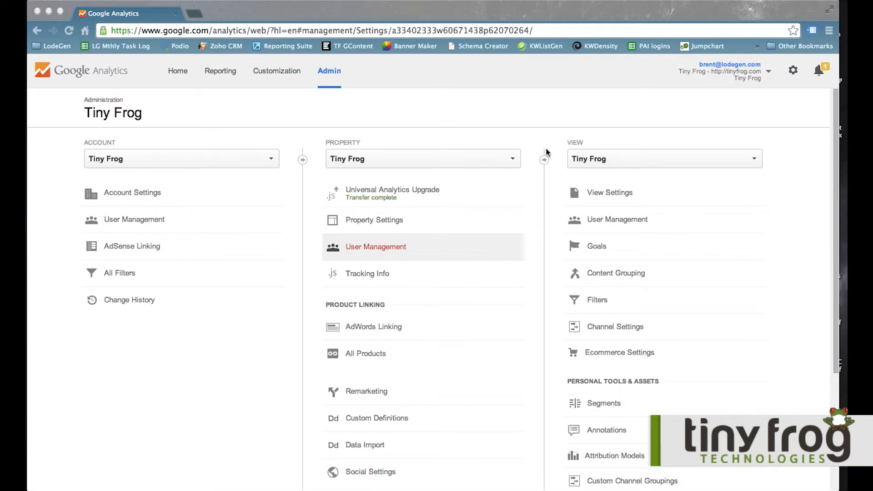
mouse_move(589, 155)
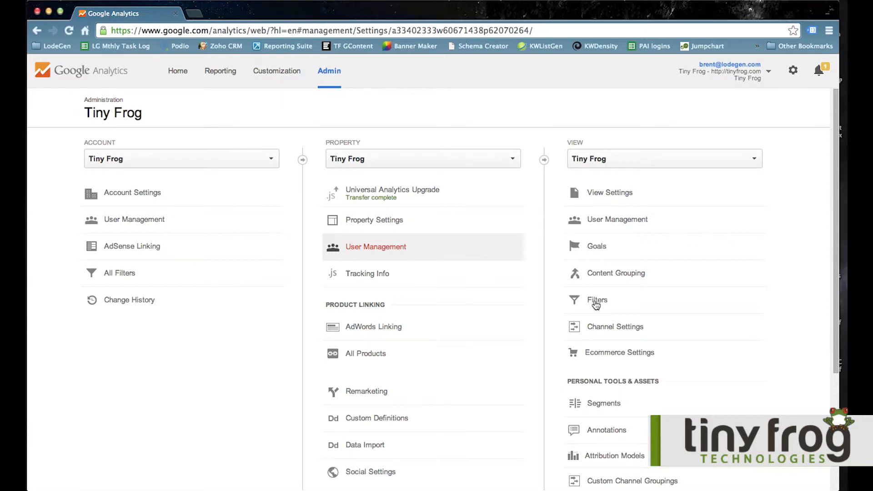
Open the Tiny Frog view's Filters list from the Admin page
click(597, 300)
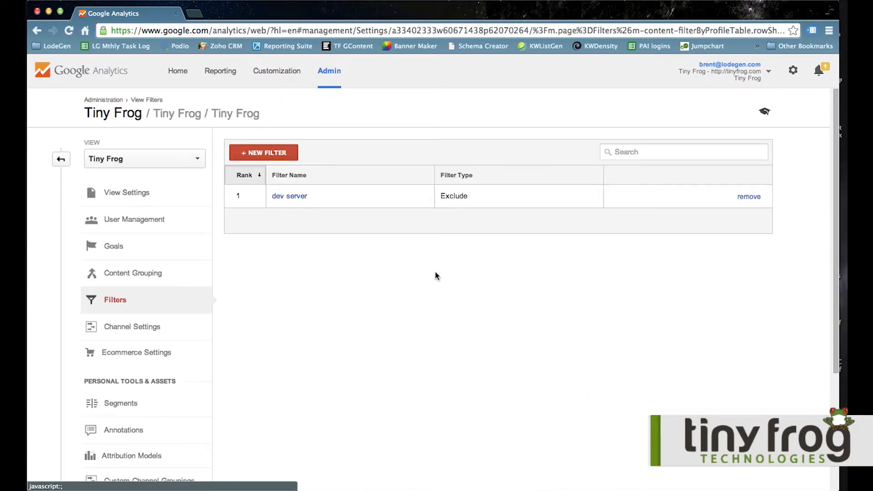
mouse_move(415, 270)
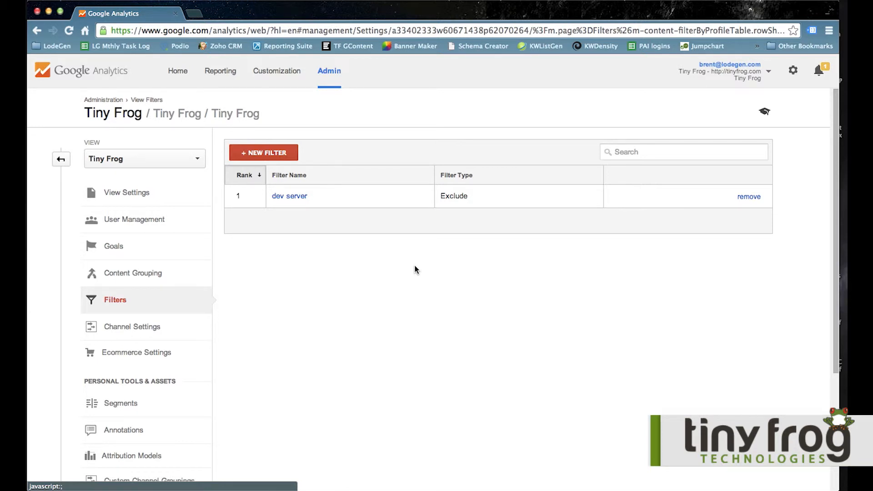
Create and save Exclude filter 'Proj Mgmt Tool' for ISP domains containing podio.com
click(264, 152)
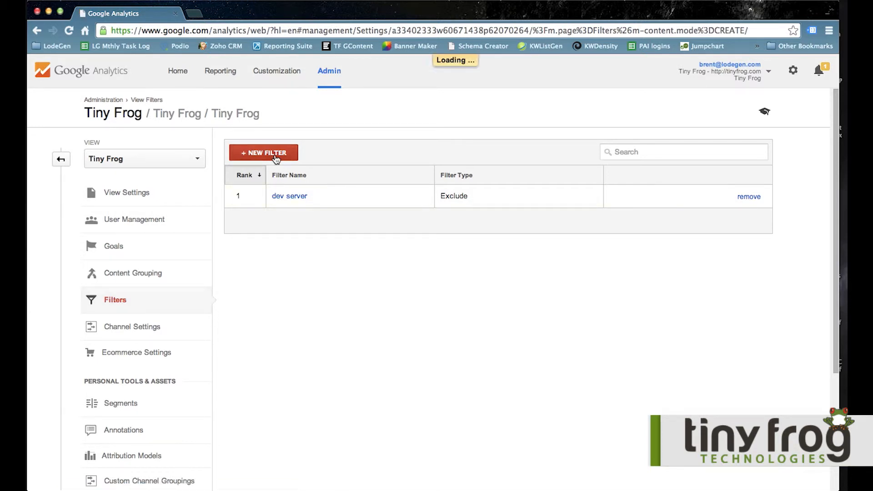
click(263, 153)
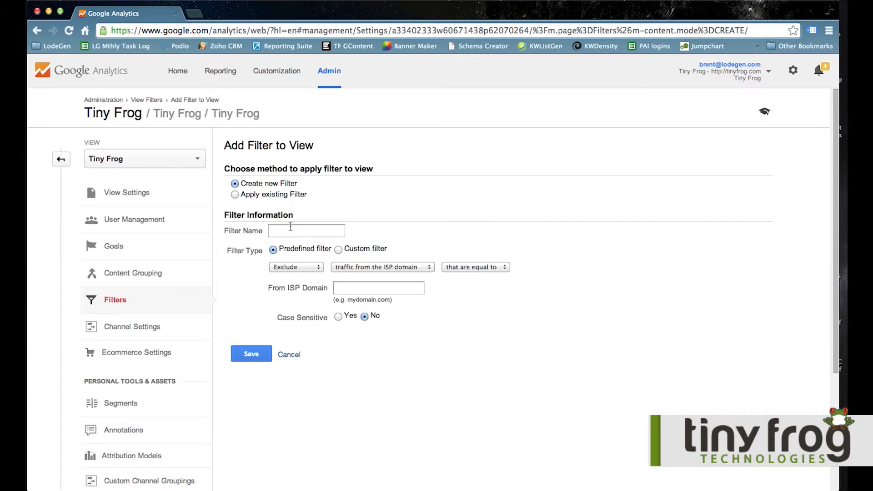
text(Proj Mgmt Tool)
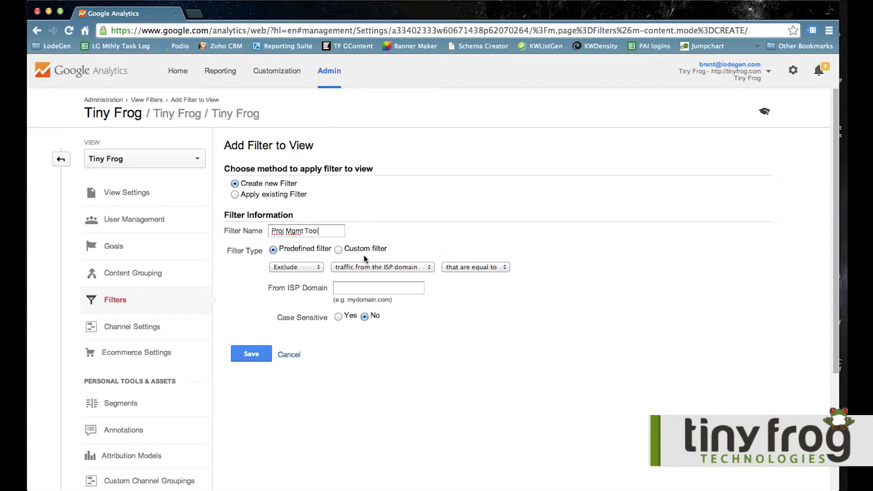
click(475, 267)
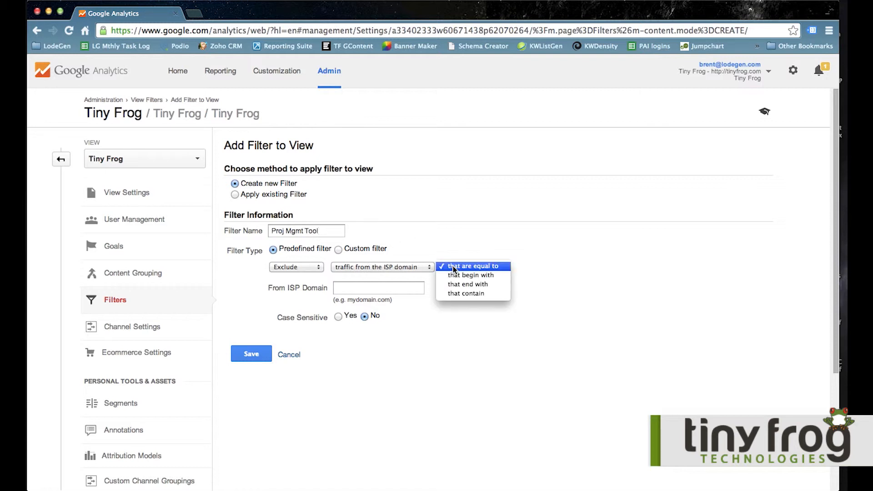
click(465, 293)
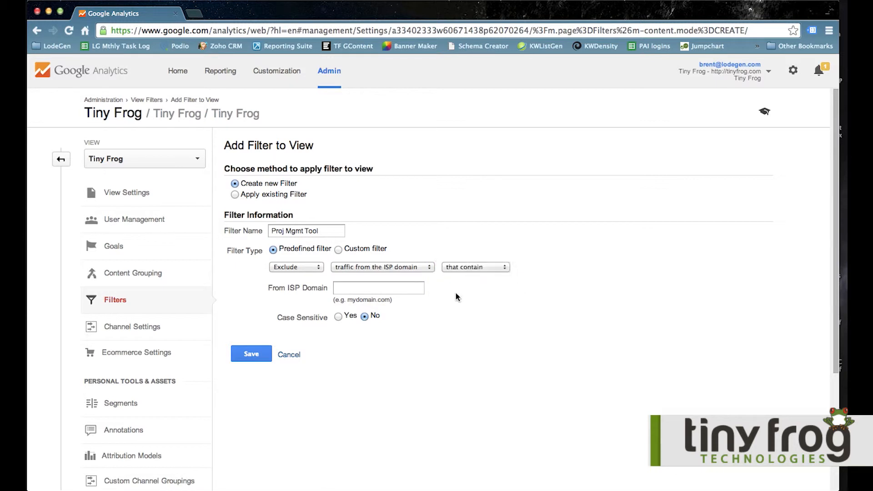
click(378, 287)
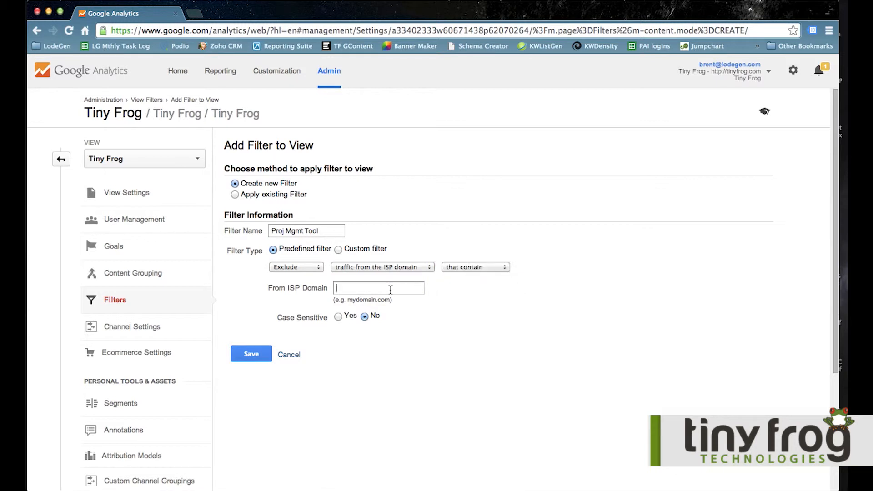
text(podion.com)
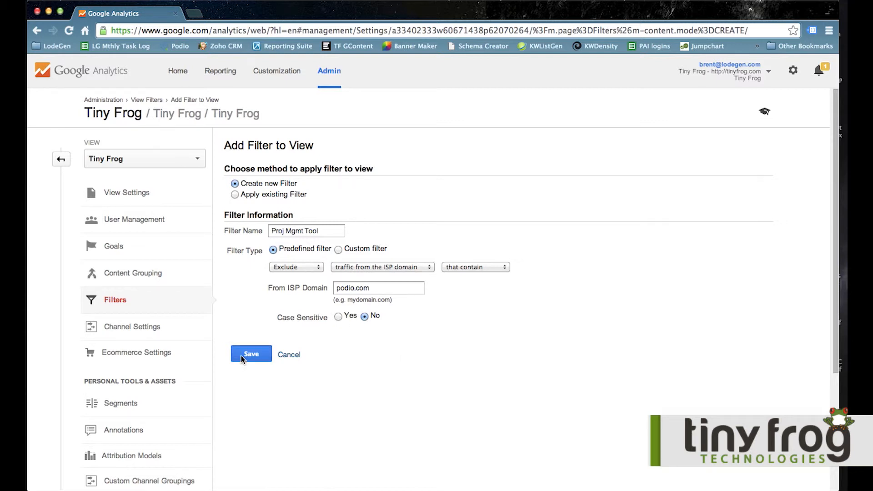
click(251, 353)
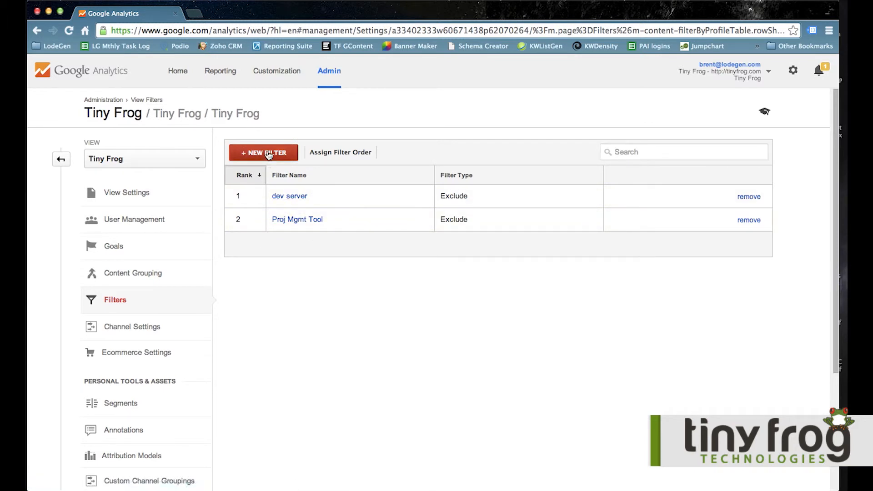
Start another new filter and switch its traffic type to IP addresses
click(264, 152)
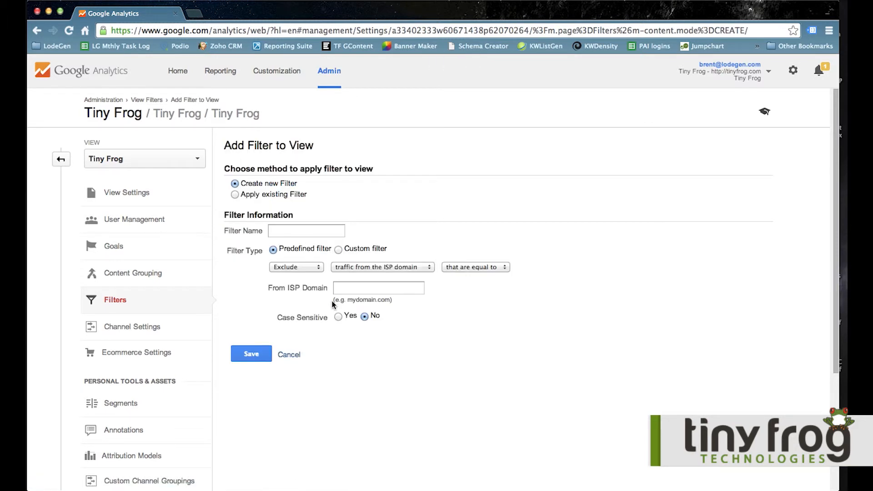
click(382, 266)
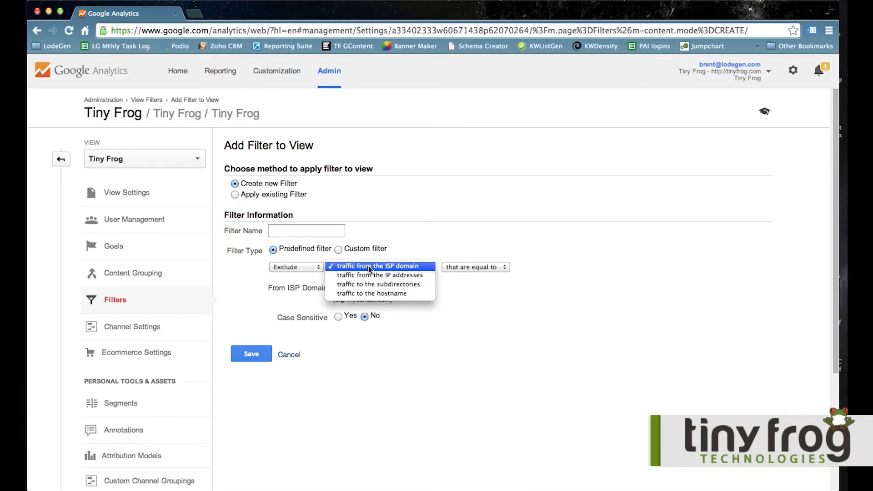
click(377, 275)
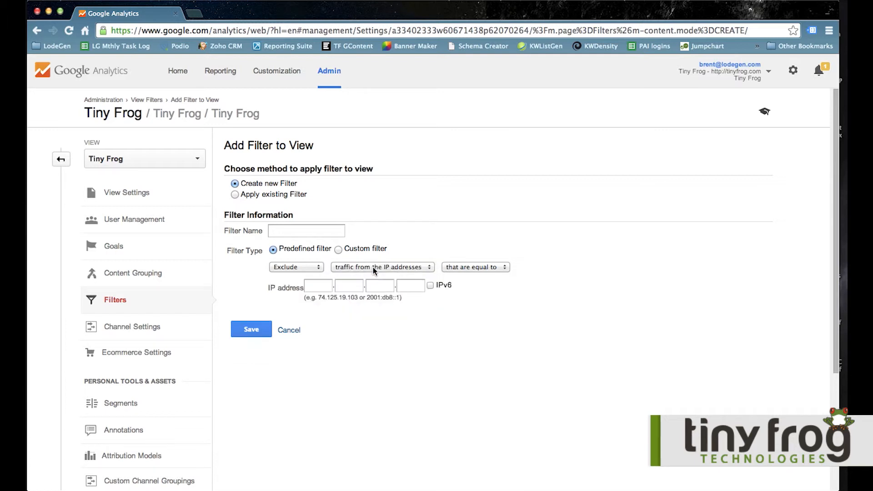